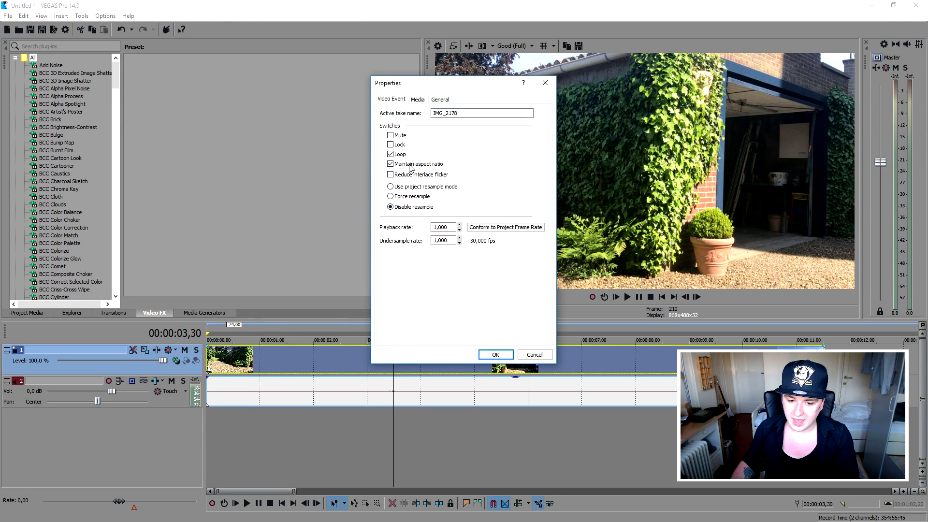
Confirm the clip Properties and add the Brightness and Contrast effect to the iPhone clip
{"action": "left_click", "coordinate": [497, 354]}
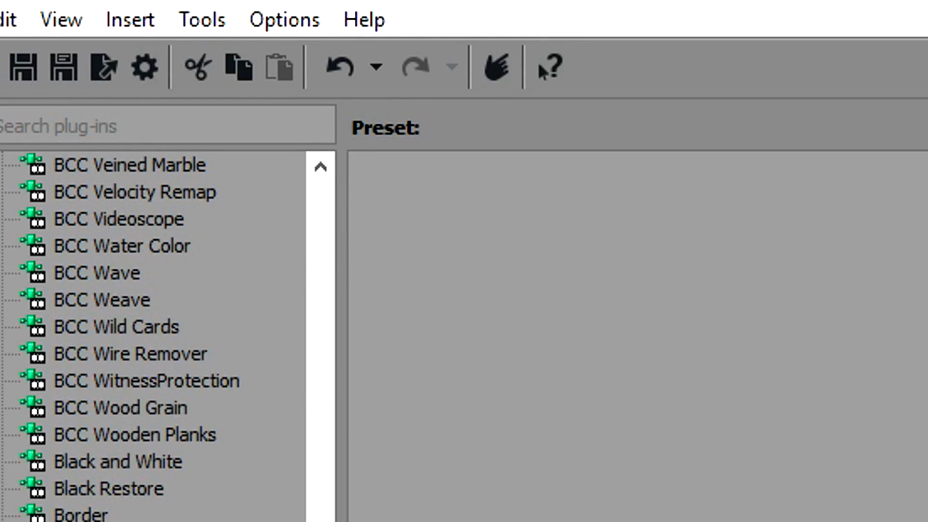
{"action": "left_click", "coordinate": [66, 166]}
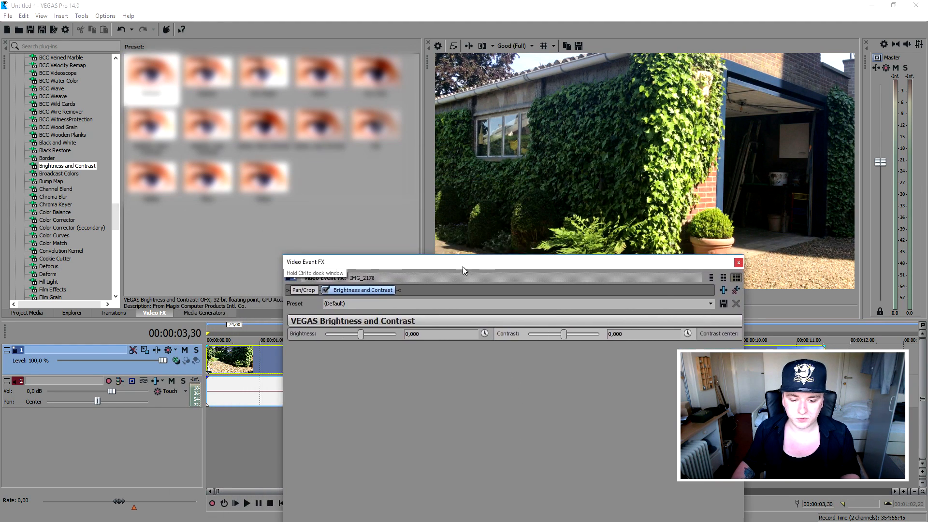
Set the clip's Contrast to about 0,224 in Video Event FX and close the effect settings
{"action": "left_click_drag", "start_coordinate": [463, 270], "coordinate": [521, 278]}
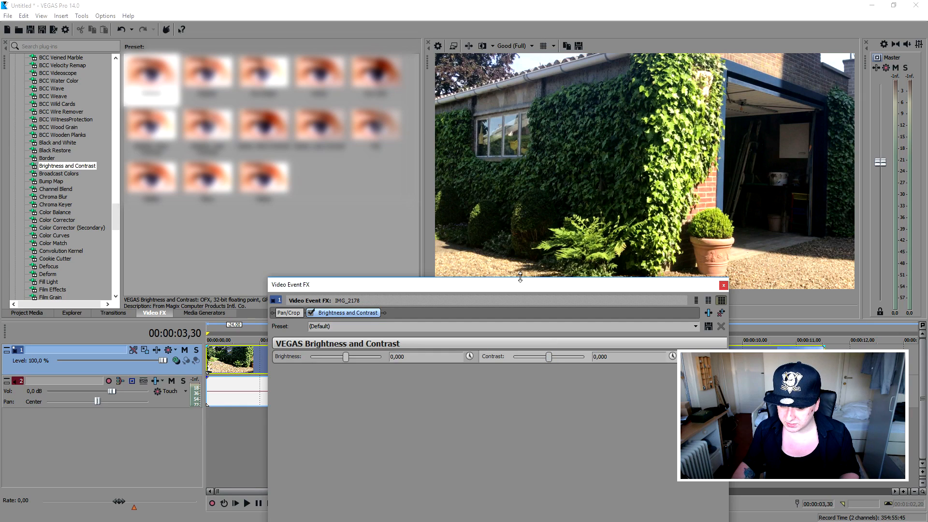
{"action": "left_click_drag", "start_coordinate": [520, 284], "coordinate": [521, 313]}
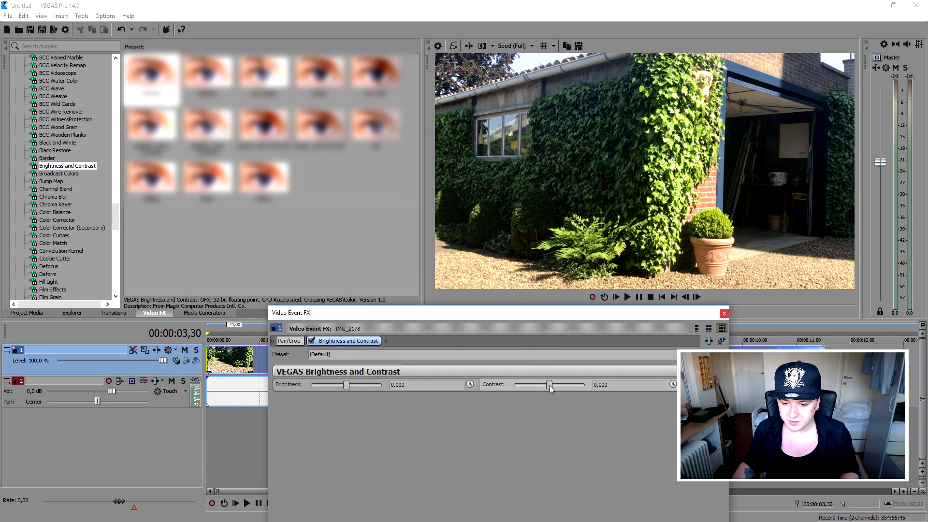
{"action": "left_click_drag", "start_coordinate": [547, 385], "coordinate": [561, 385]}
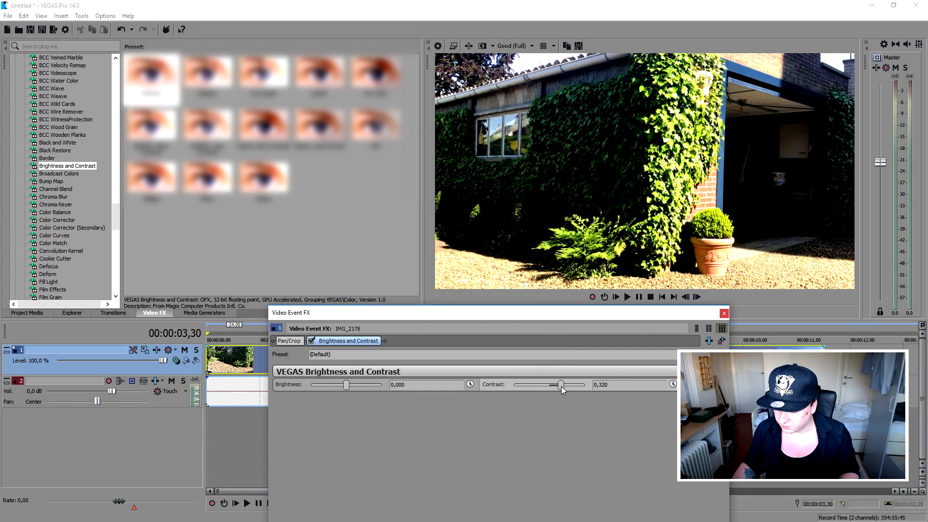
{"action": "left_click_drag", "start_coordinate": [561, 385], "coordinate": [557, 385]}
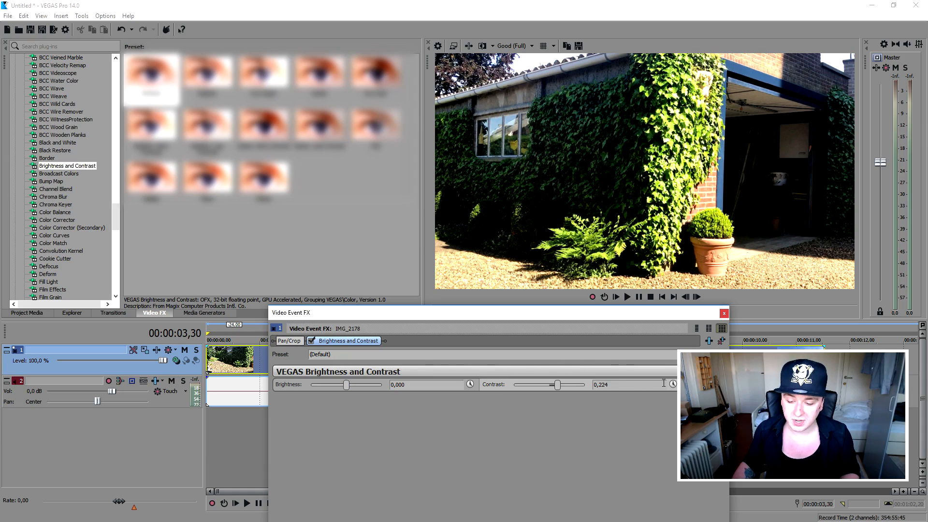
{"action": "left_click", "coordinate": [723, 313]}
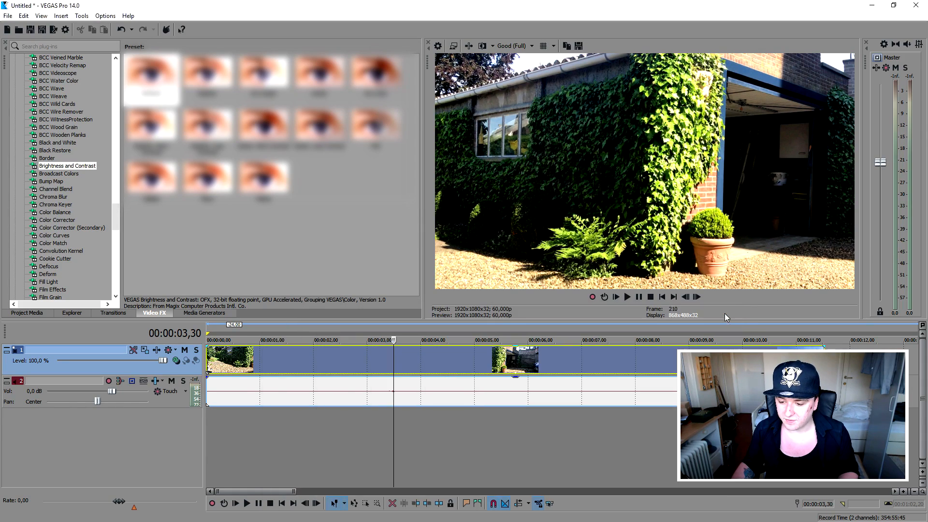